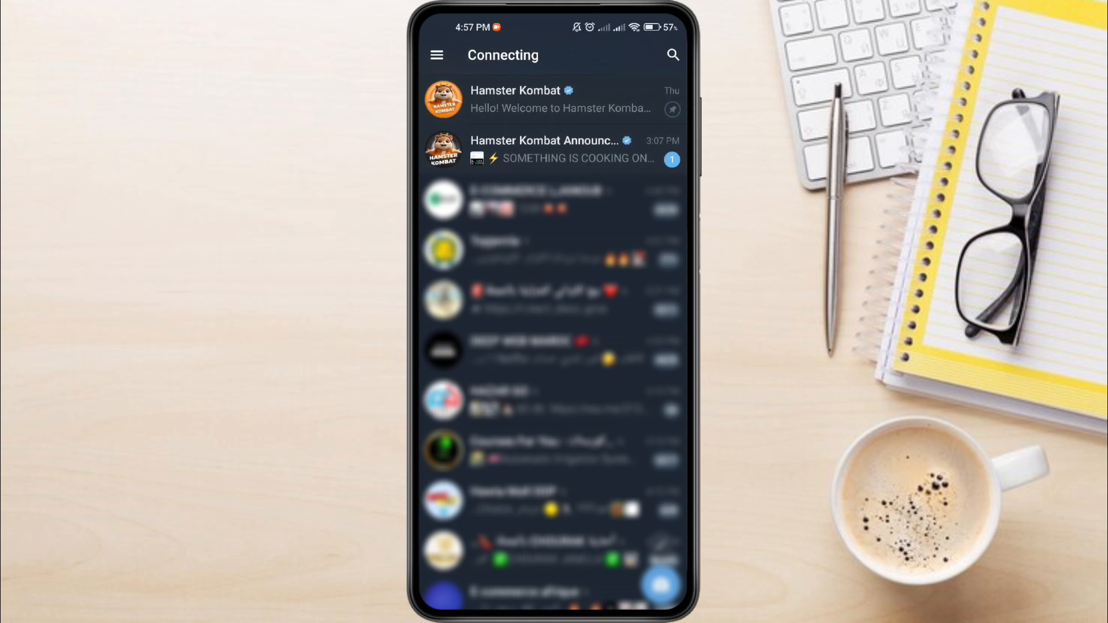
Exit Telegram's stuck chat list and return to the home screen.
{"action": "left_click", "coordinate": [551, 99]}
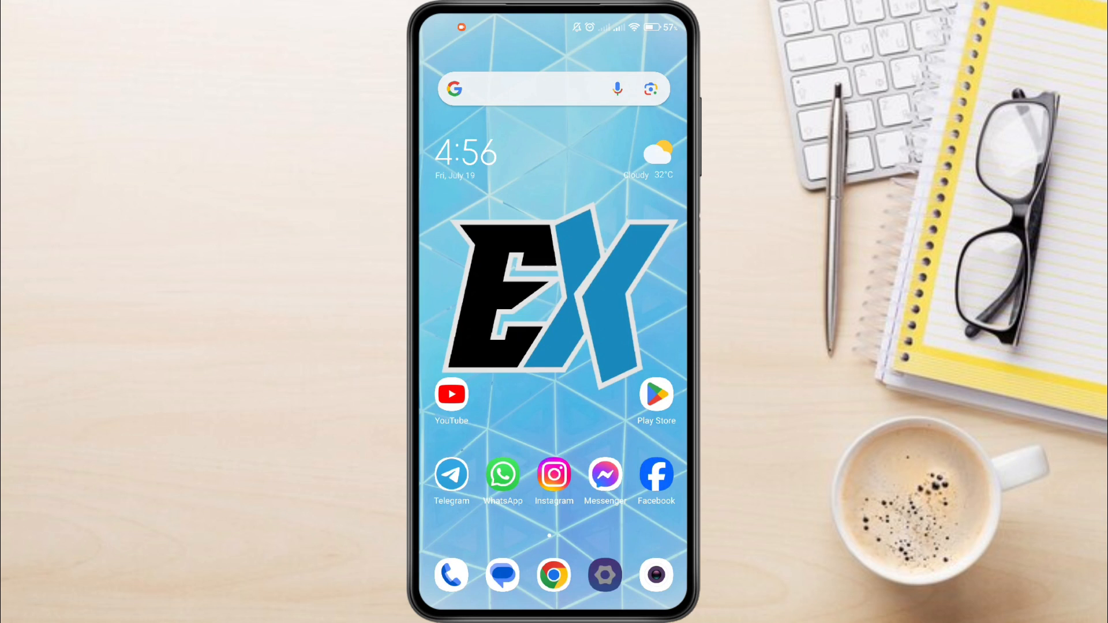
Go from Settings through Apps to Manage apps and start an app search.
{"action": "left_click", "coordinate": [605, 575]}
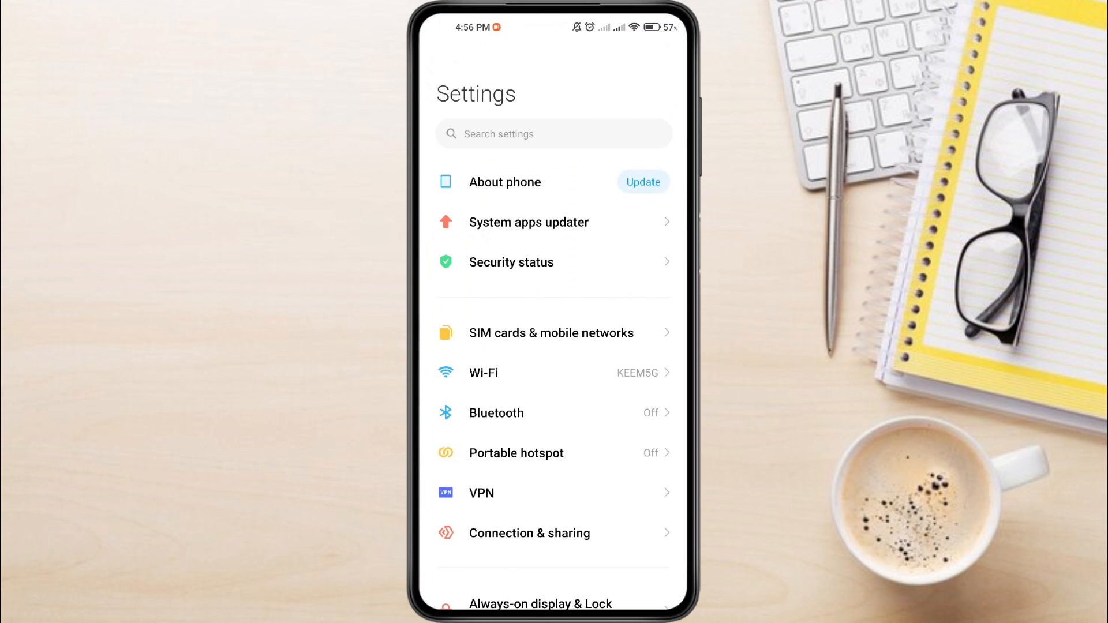
{"action": "scroll", "scroll_direction": "down", "scroll_amount": 3}
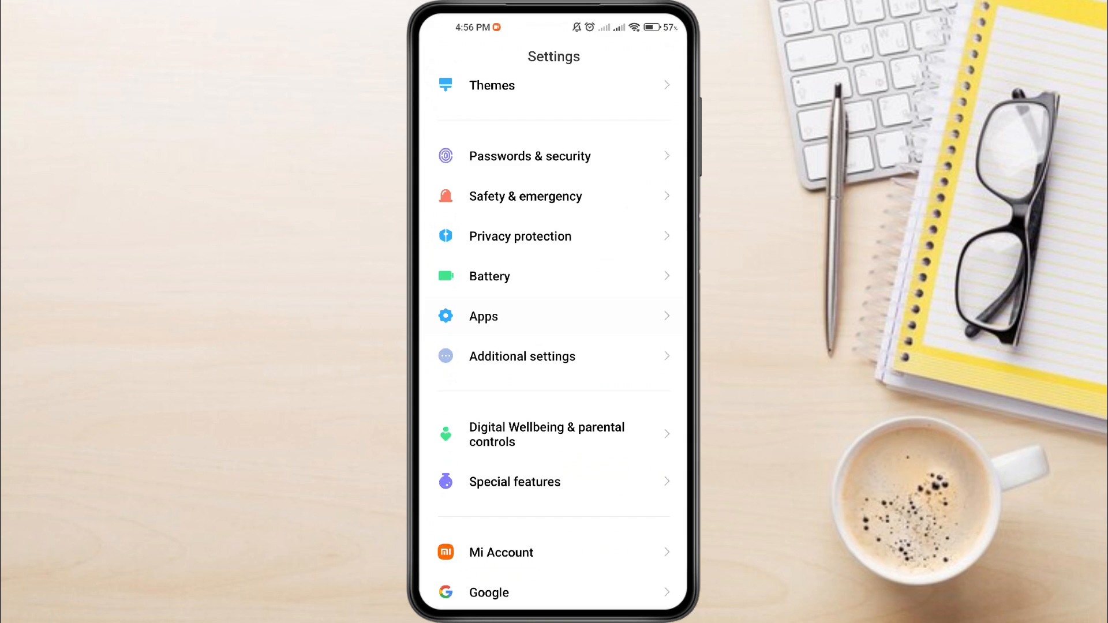
{"action": "left_click", "coordinate": [484, 316]}
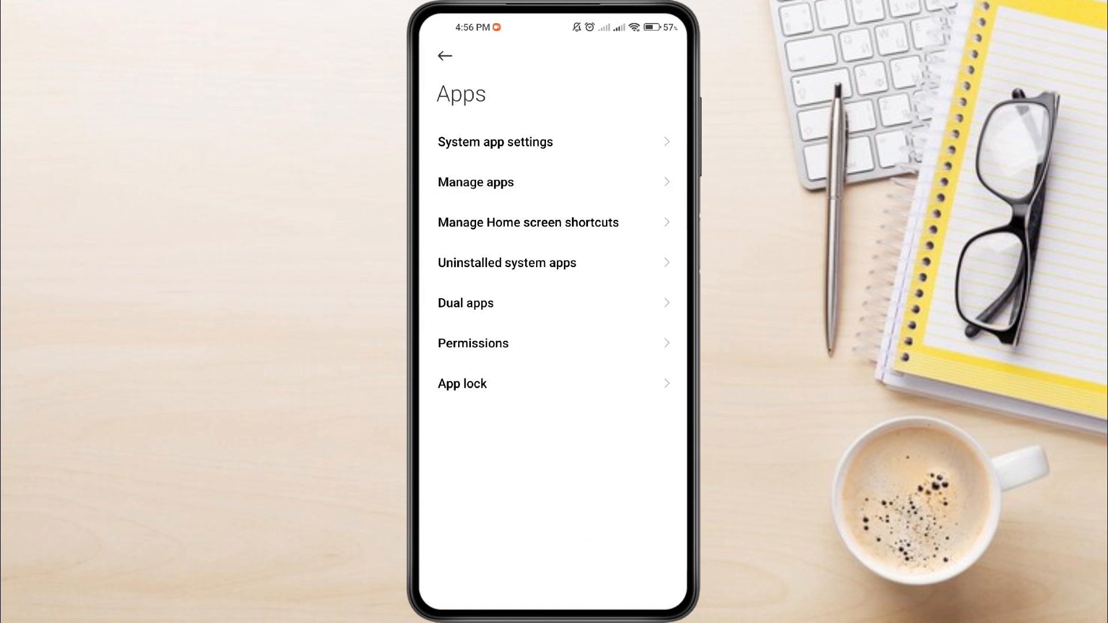
{"action": "left_click", "coordinate": [475, 183]}
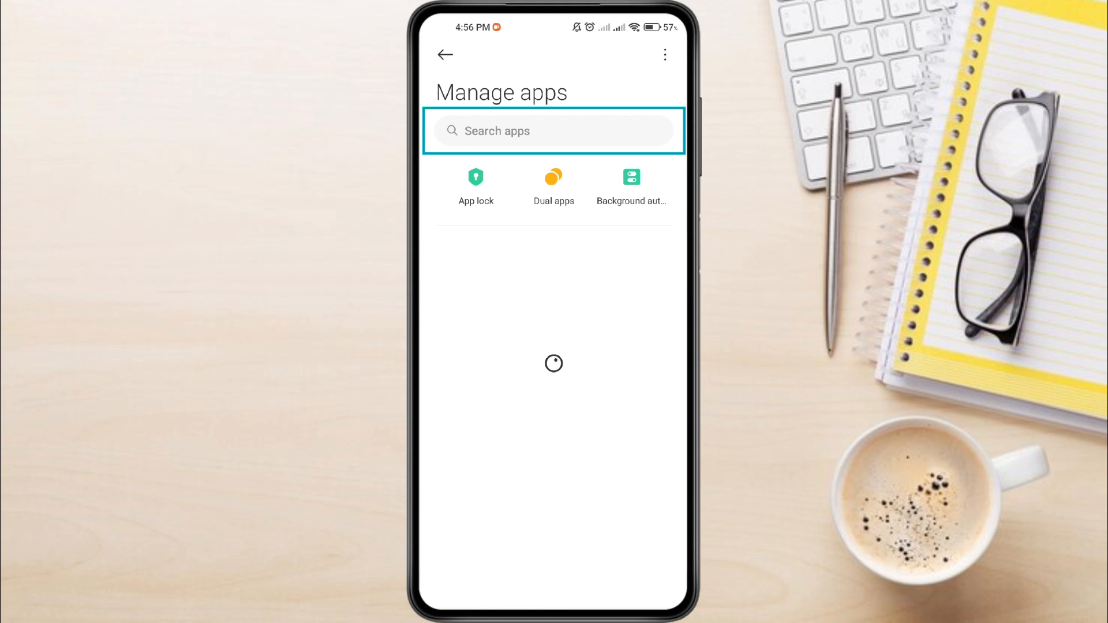
{"action": "left_click", "coordinate": [553, 131]}
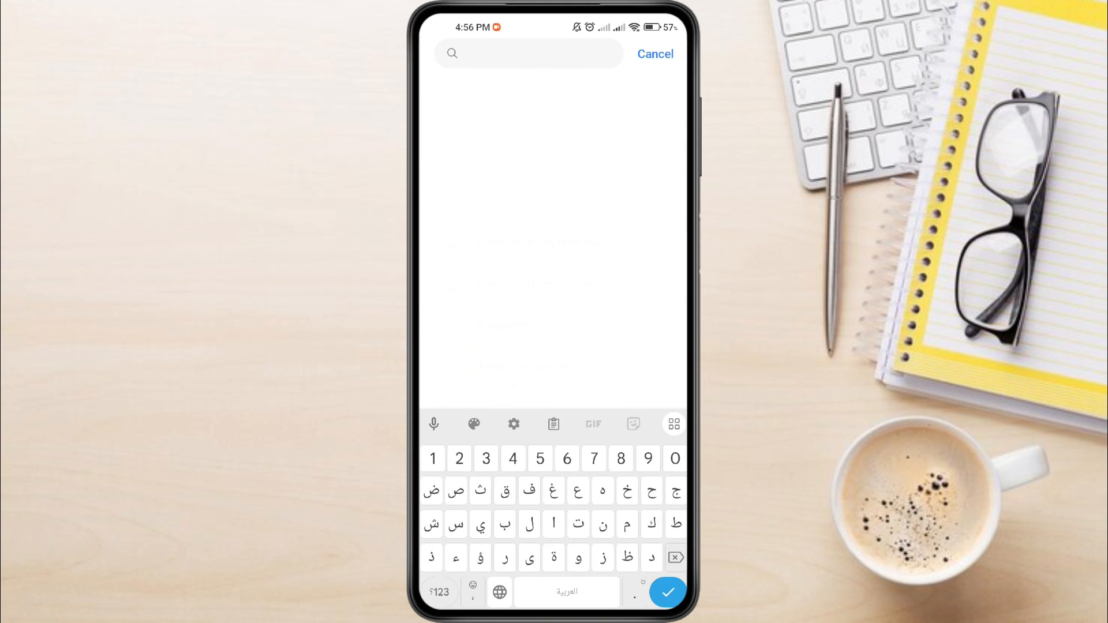
Search 'tele', open Telegram's app info and view its storage breakdown.
{"action": "type", "text": "telegram"}
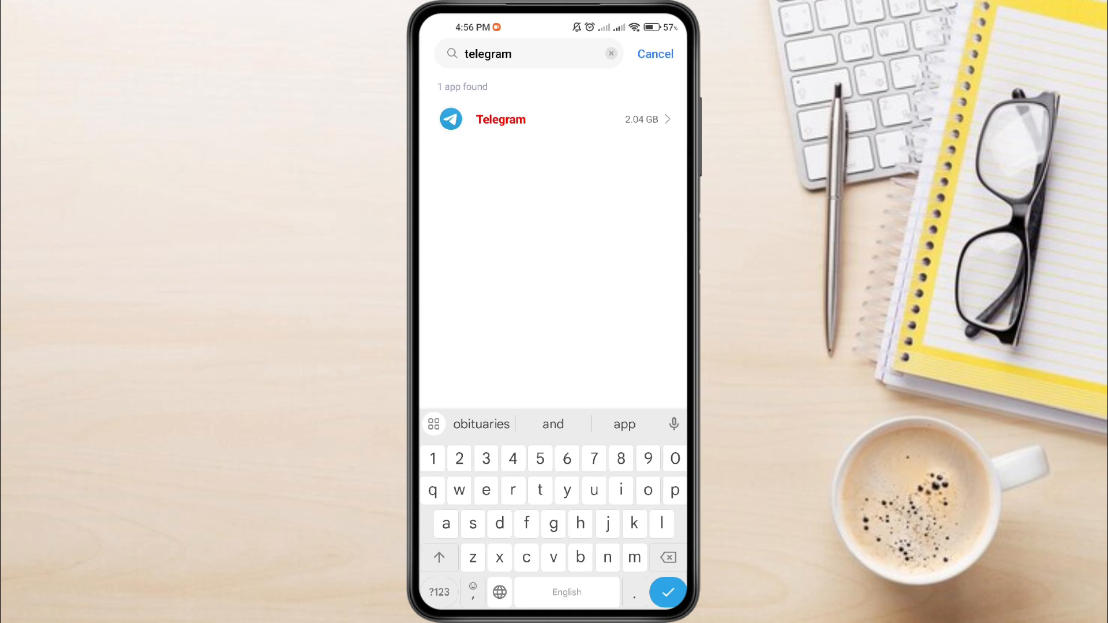
{"action": "left_click", "coordinate": [501, 118]}
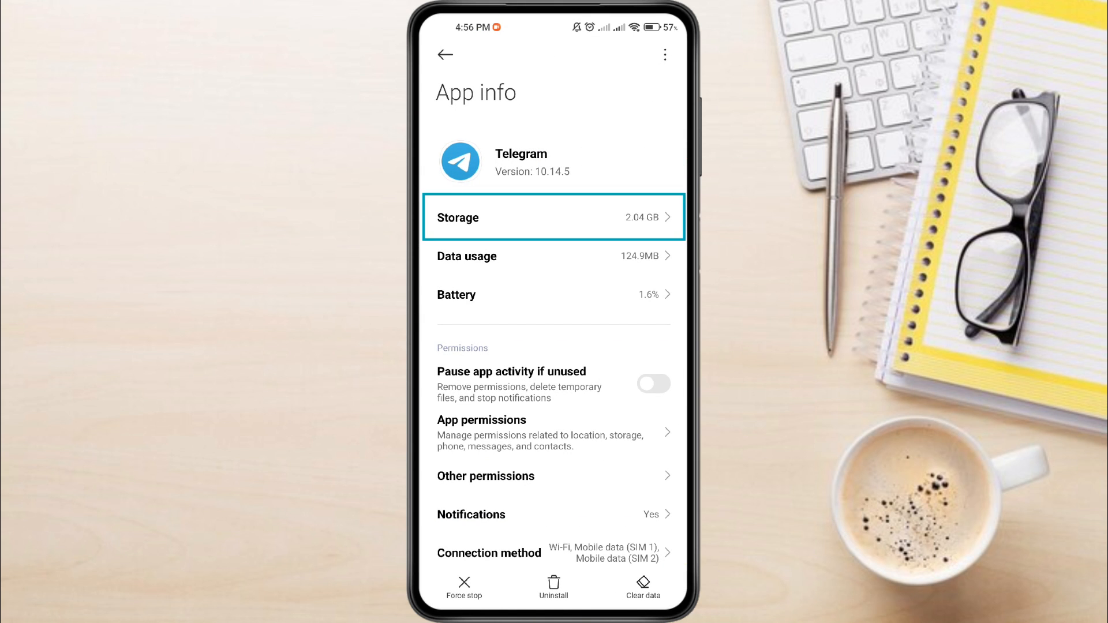
{"action": "left_click", "coordinate": [553, 217]}
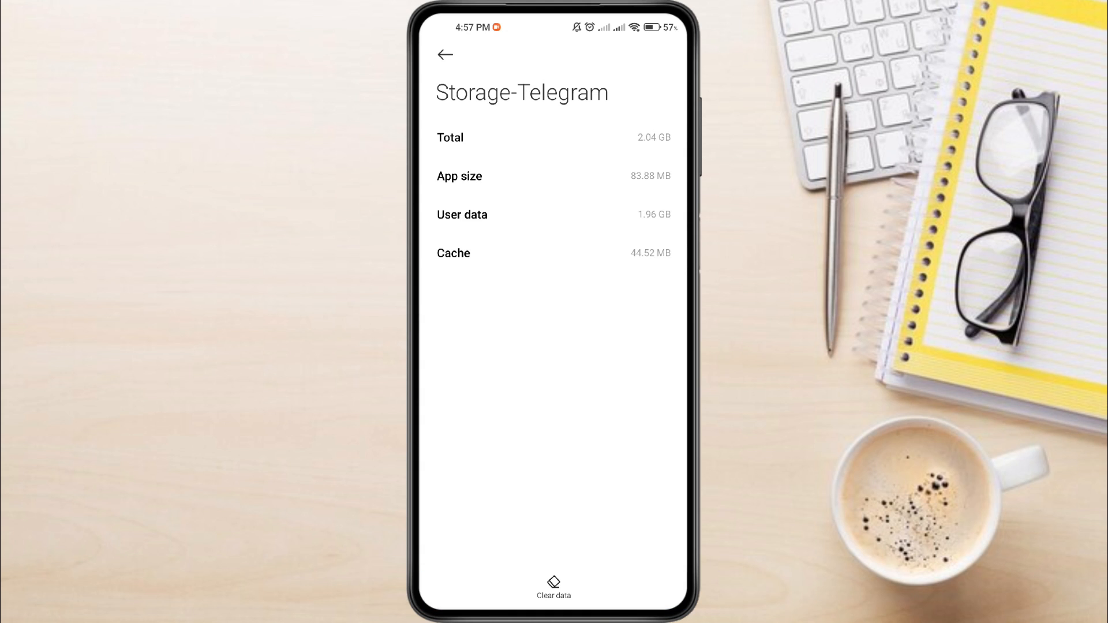
Clear Telegram's cached files via Clear data and confirm with OK.
{"action": "left_click", "coordinate": [554, 582]}
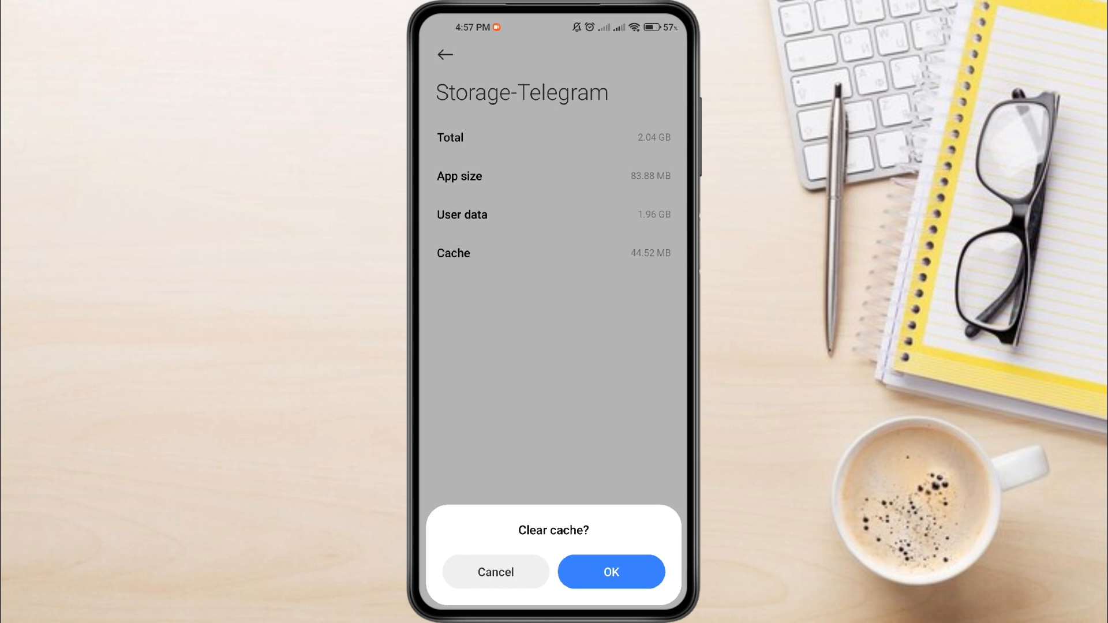
{"action": "left_click", "coordinate": [610, 571]}
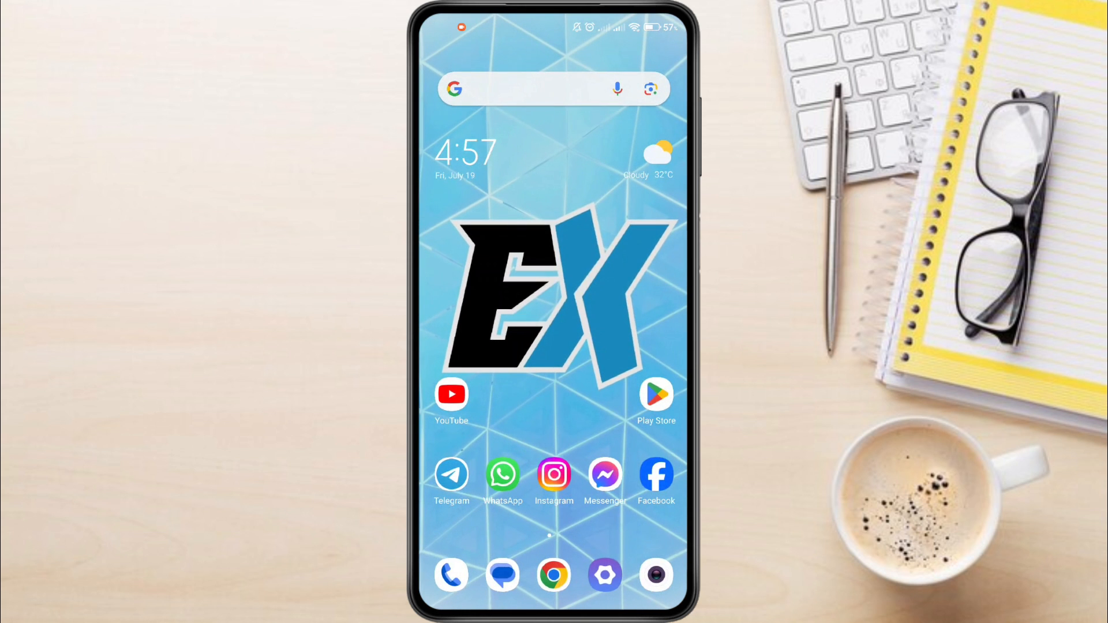
Search the Play Store for 'tele' and pick the Telegram suggestion.
{"action": "left_click", "coordinate": [655, 394]}
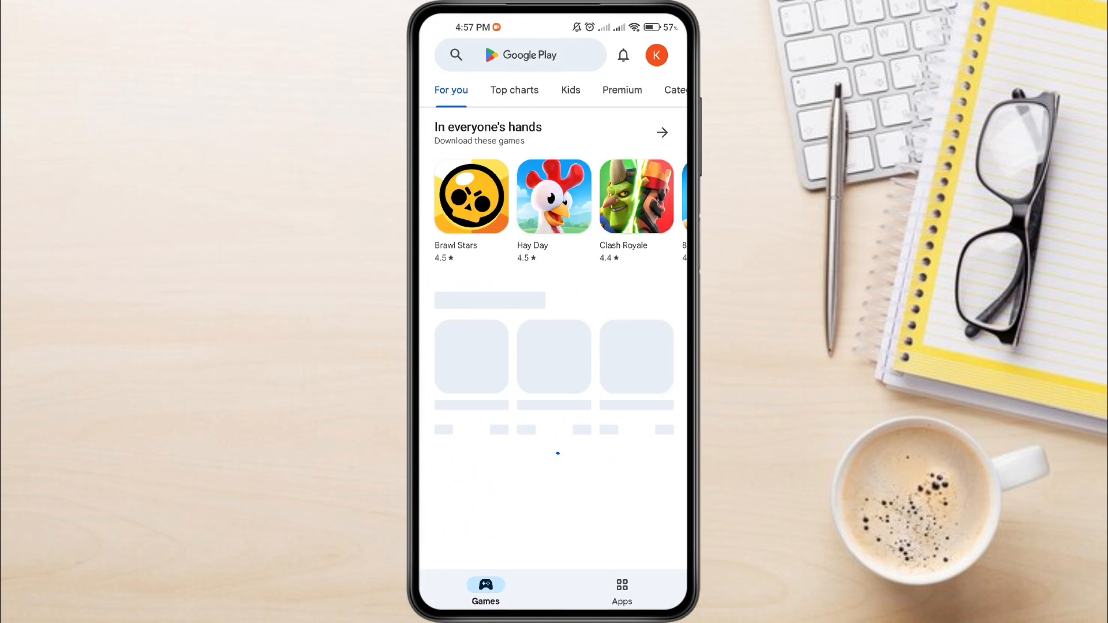
{"action": "type", "text": "tele"}
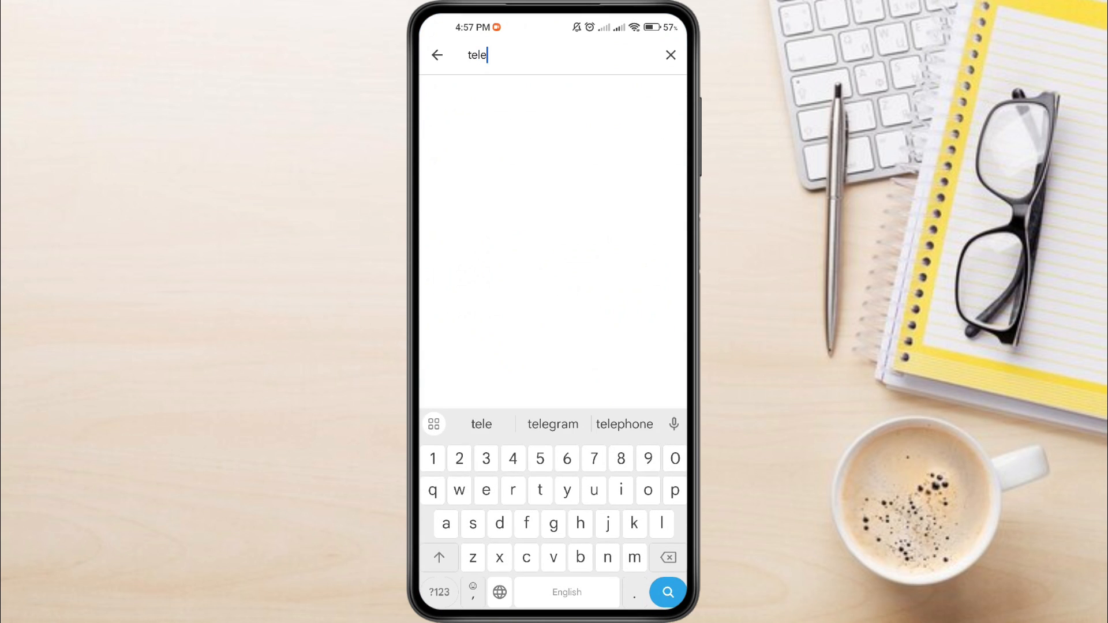
{"action": "left_click", "coordinate": [552, 425]}
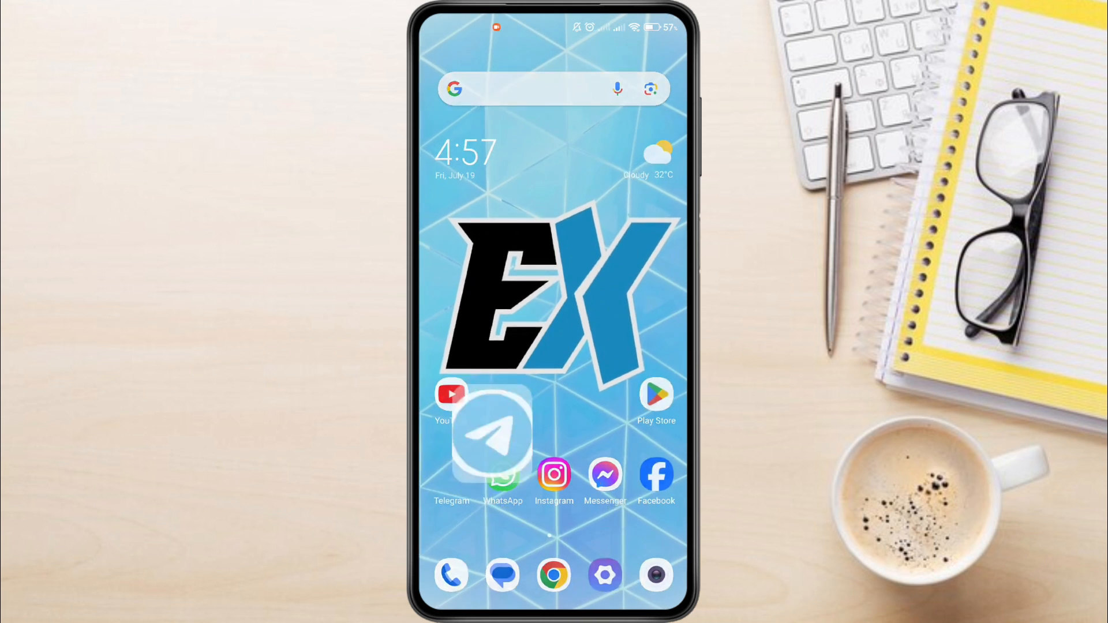
Reopen Telegram, enter the Hamster Kombat bot chat and launch the game with Play.
{"action": "left_click", "coordinate": [492, 437]}
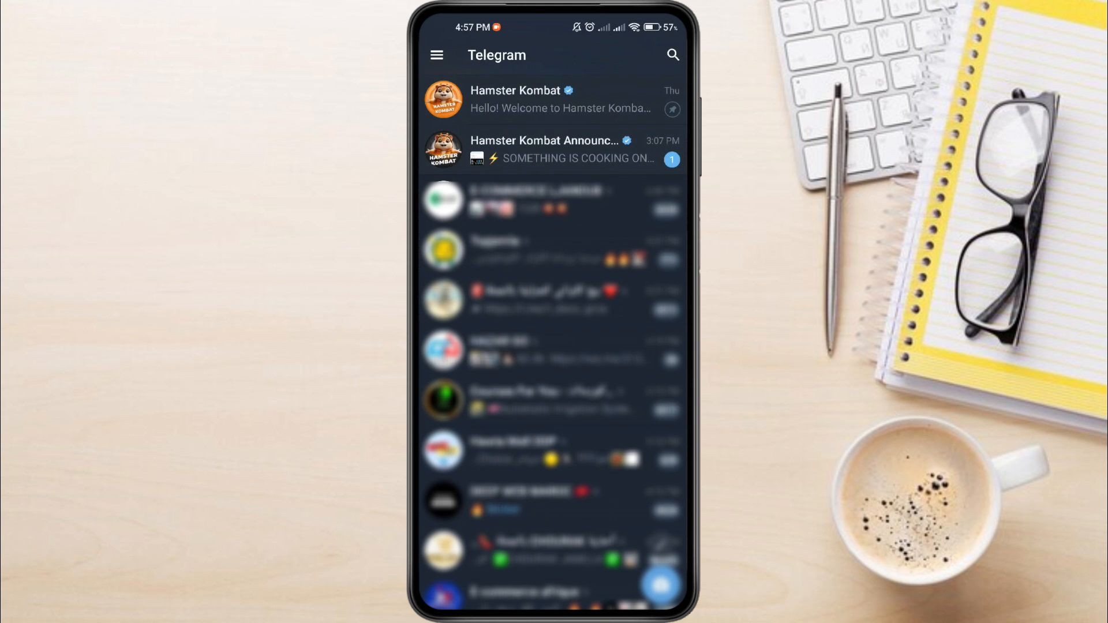
{"action": "left_click", "coordinate": [544, 98]}
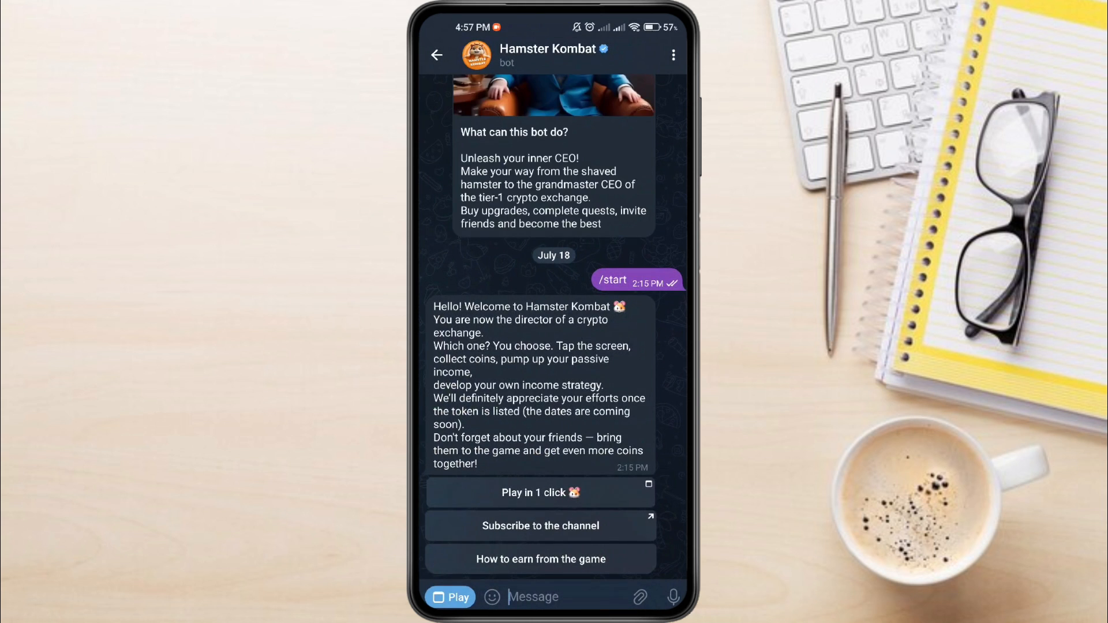
{"action": "left_click", "coordinate": [540, 492]}
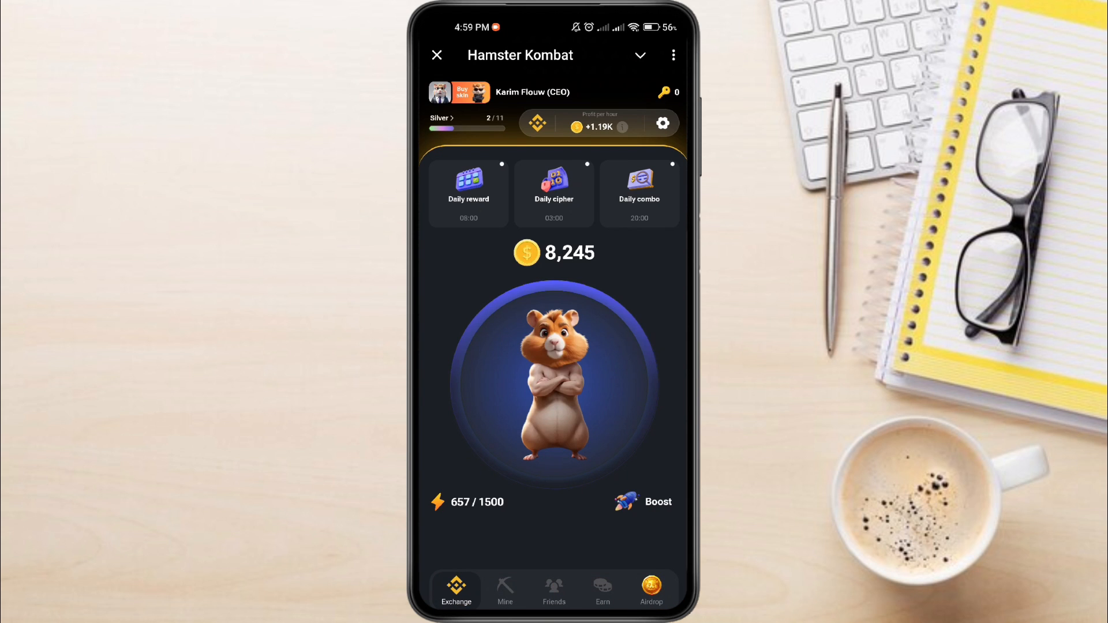
Tap the hamster three times to collect coins.
{"action": "left_click", "coordinate": [554, 381]}
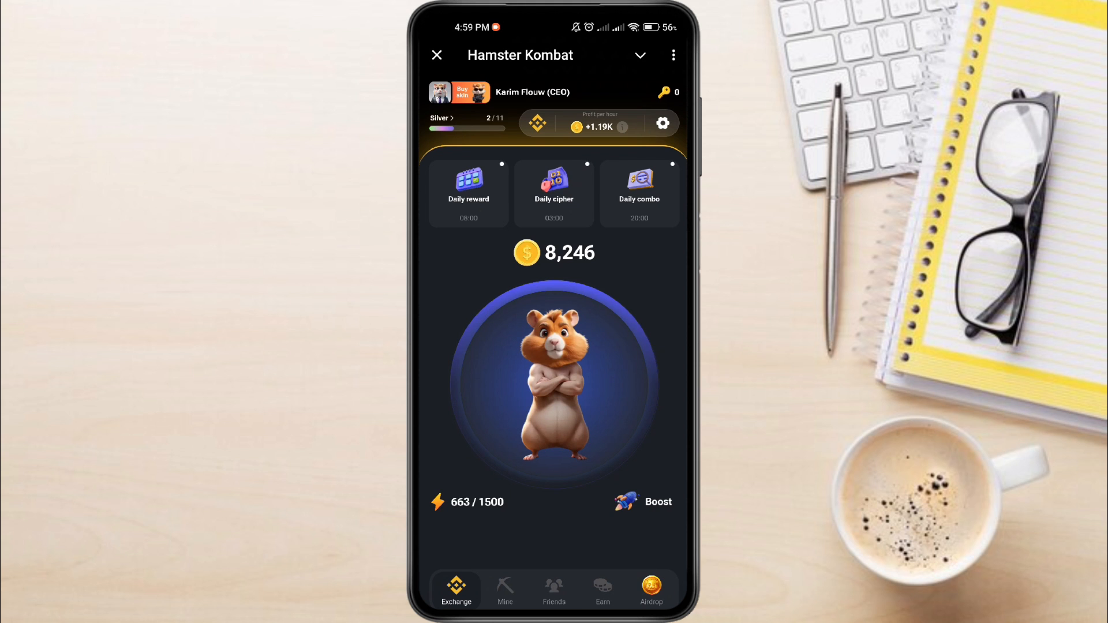
{"action": "left_click", "coordinate": [554, 381]}
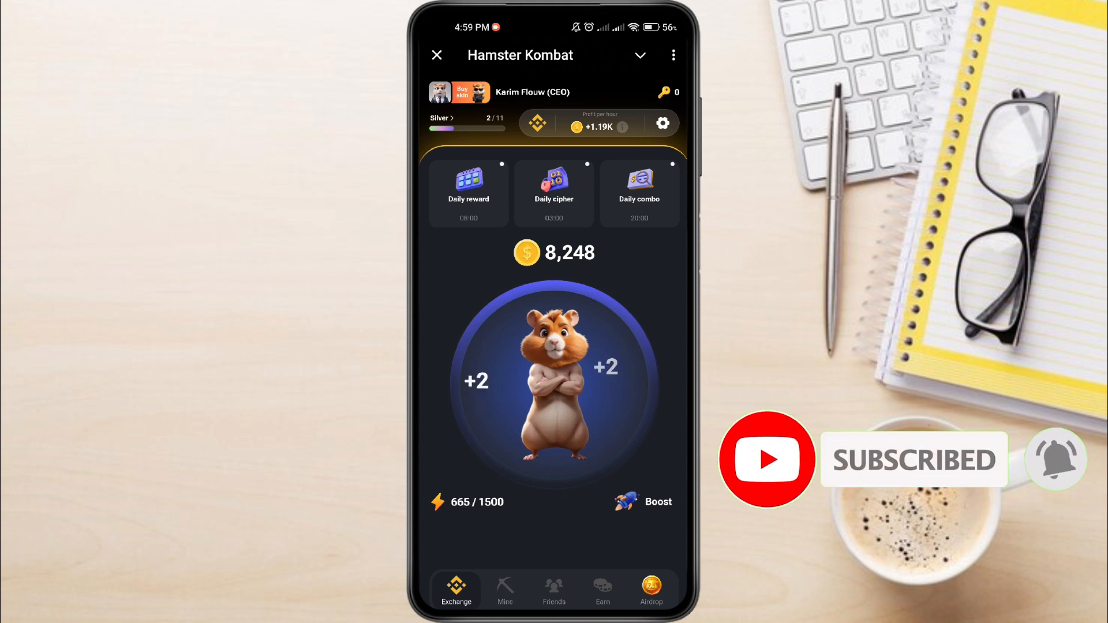
{"action": "left_click", "coordinate": [554, 381]}
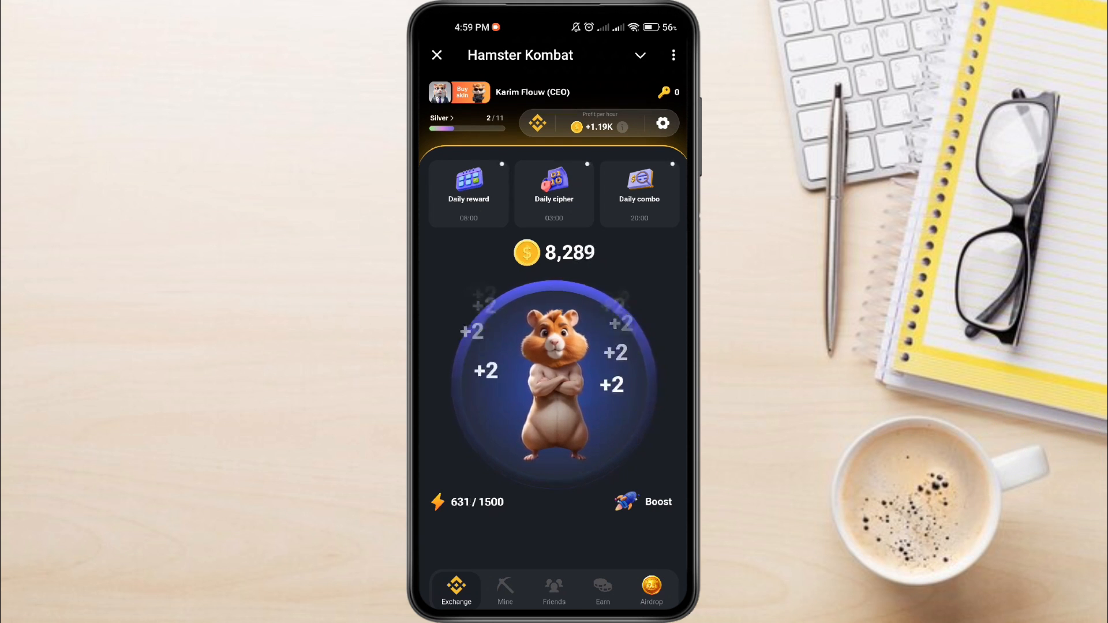